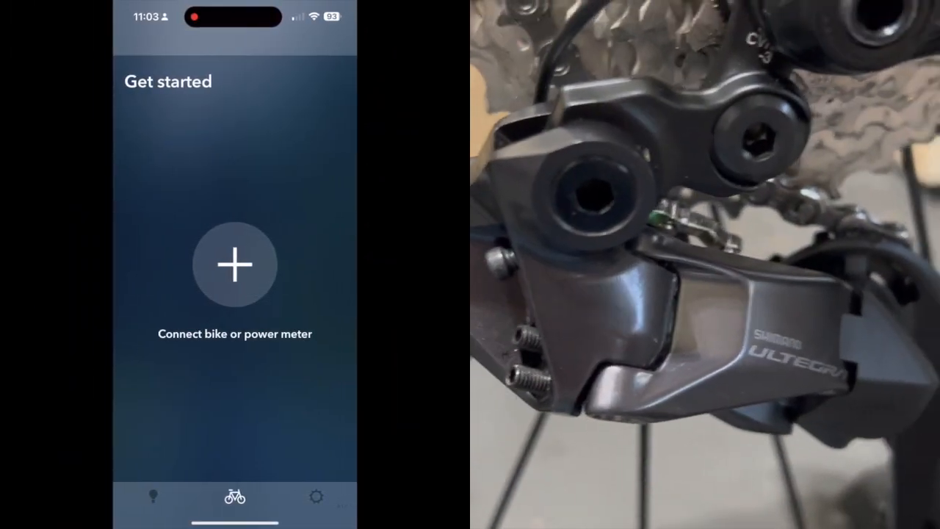
Step: Search for the bike and select the RDR8150 rear derailleur to connect
{"action": "left_click", "coordinate": [235, 264]}
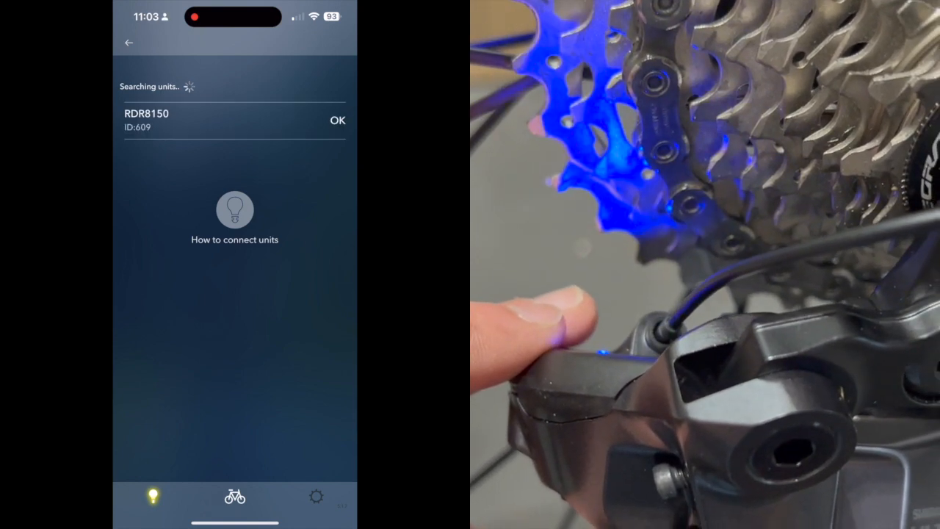
{"action": "left_click", "coordinate": [234, 121]}
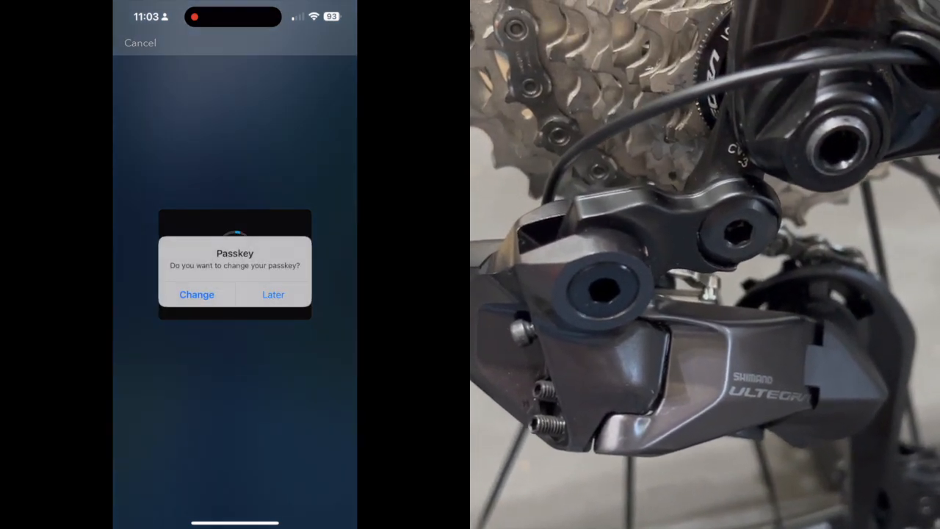
Step: Skip changing the passkey and confirm the detected derailleurs, shift levers and battery units
{"action": "left_click", "coordinate": [196, 295]}
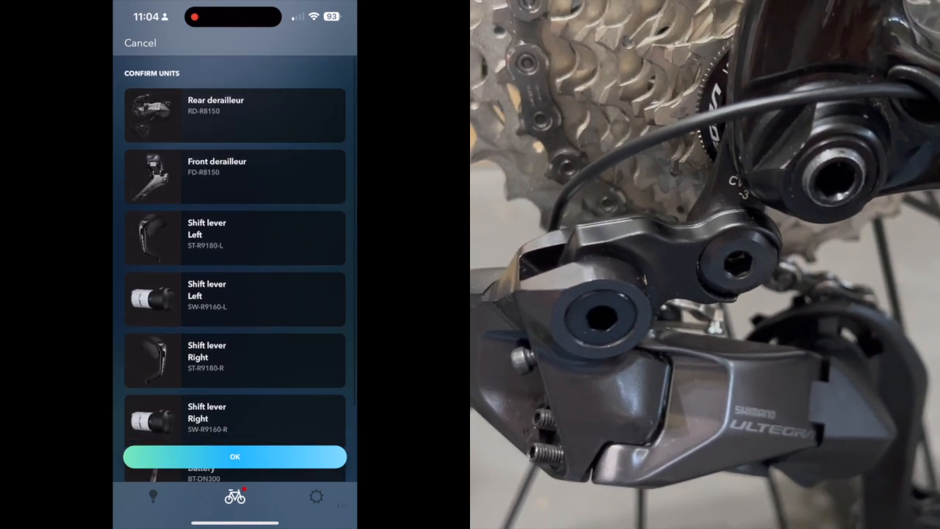
{"action": "left_click", "coordinate": [234, 456]}
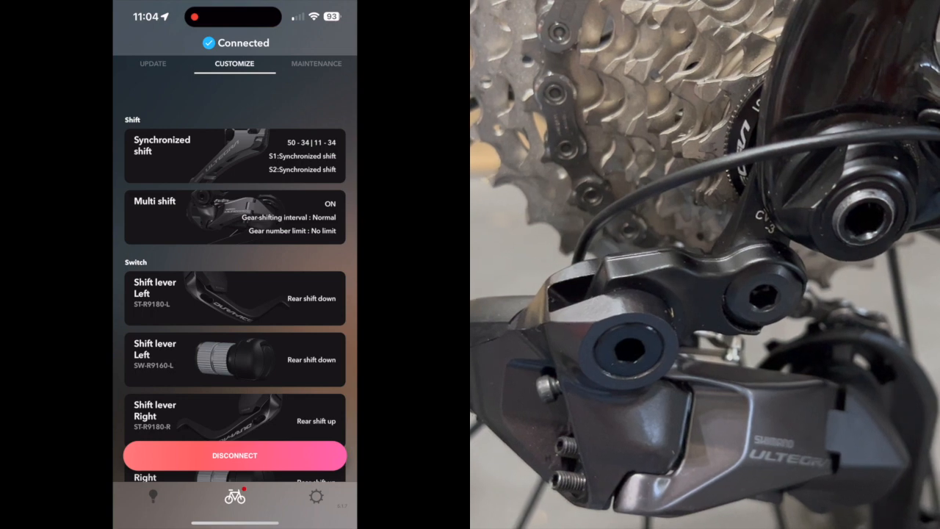
Step: Select RD-R8150 and FD-R8150 on the Update tab, start updating, and view the notice
{"action": "left_click", "coordinate": [153, 63]}
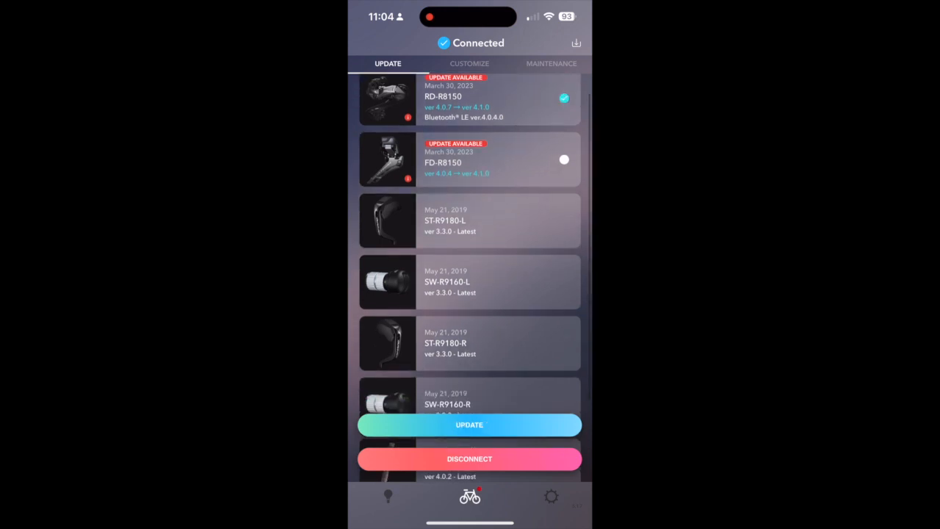
{"action": "scroll", "scroll_direction": "down", "scroll_amount": 3}
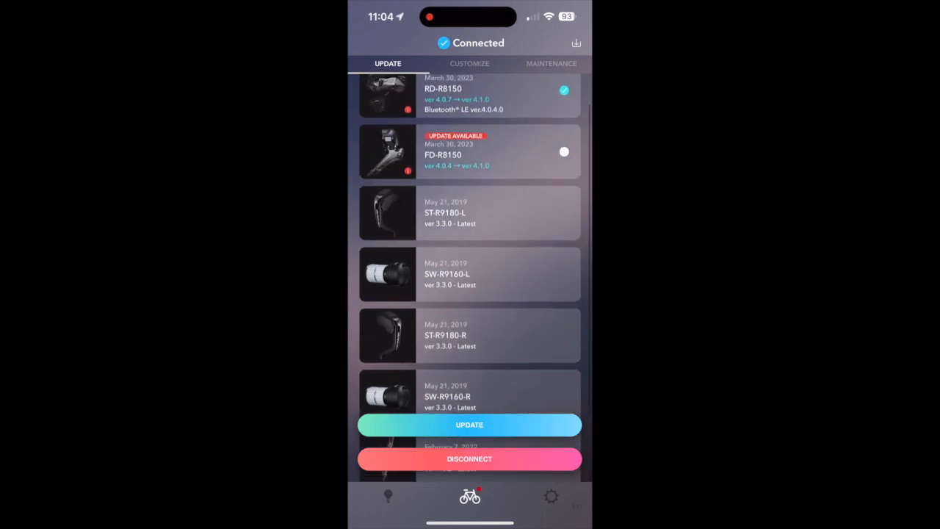
{"action": "scroll", "scroll_direction": "down", "scroll_amount": 3}
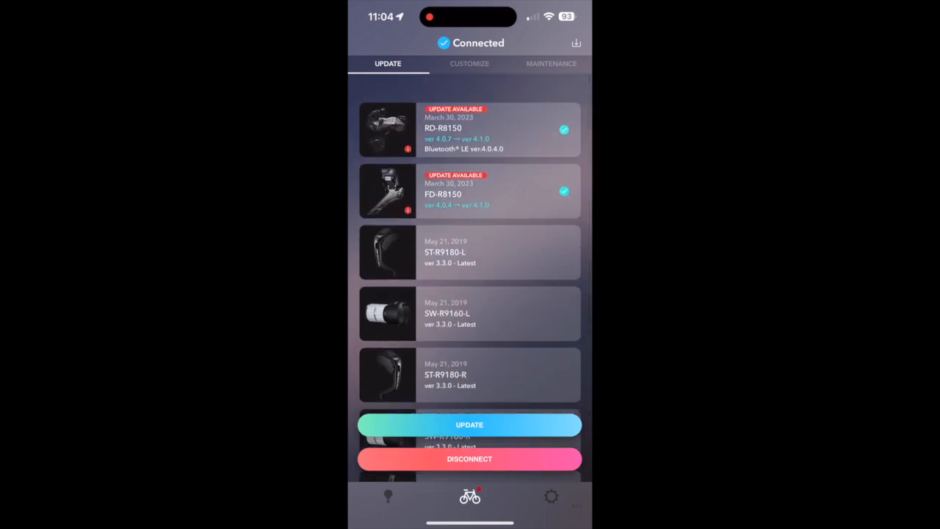
{"action": "left_click", "coordinate": [469, 425]}
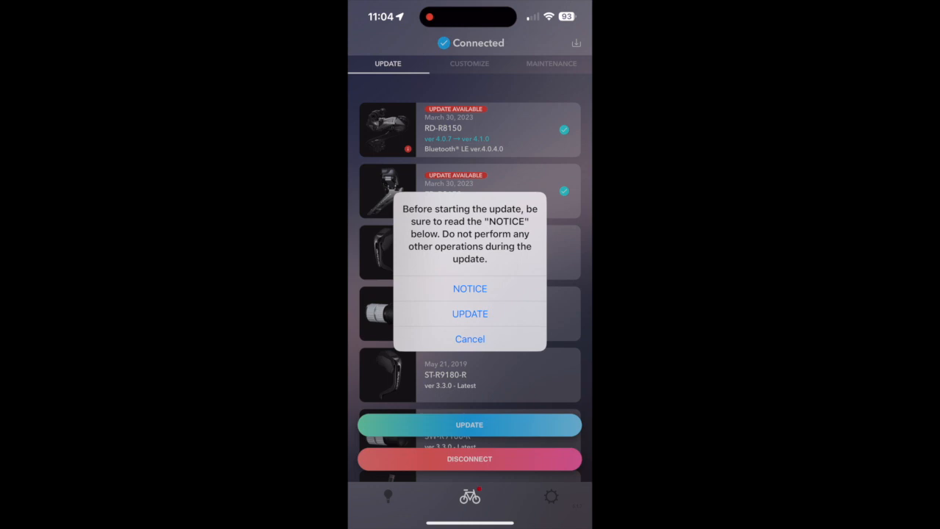
{"action": "left_click", "coordinate": [470, 288]}
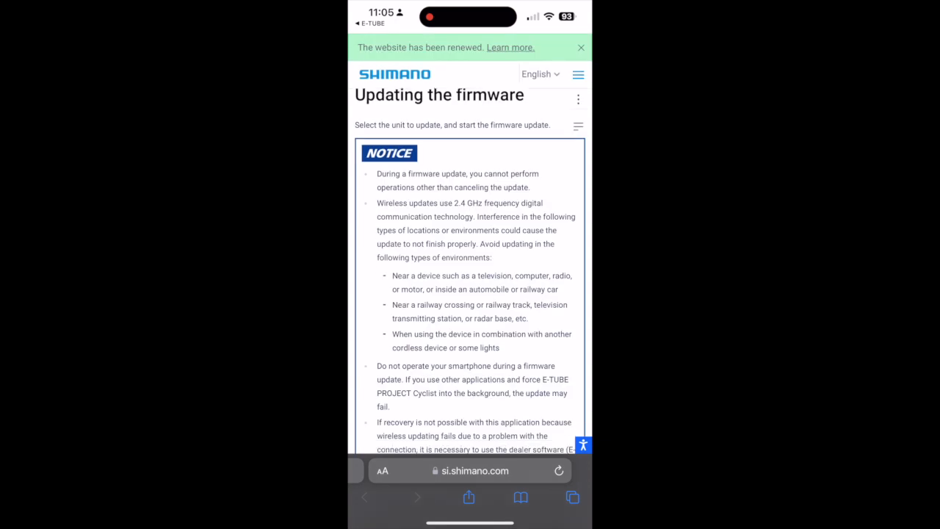
Step: Scroll through Shimano's 'Updating the firmware' page in Safari and return to E-TUBE
{"action": "scroll", "scroll_direction": "down", "scroll_amount": 3}
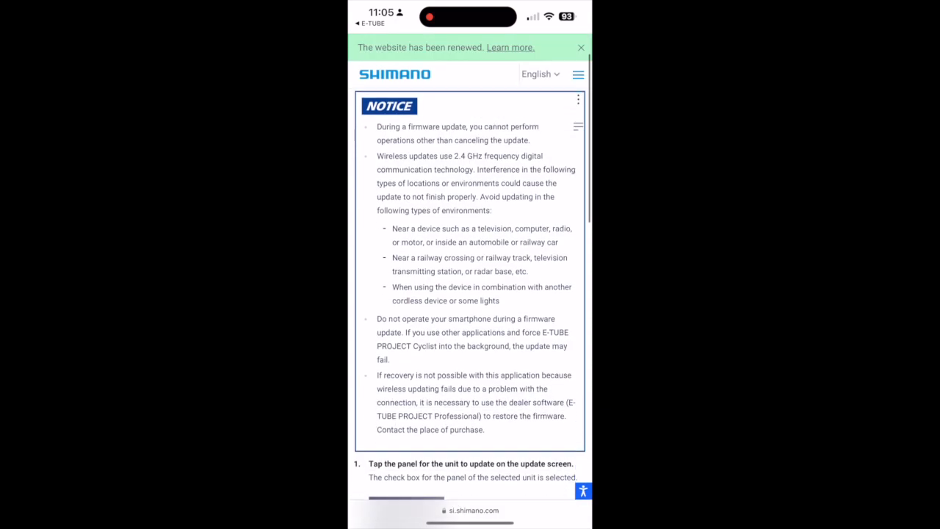
{"action": "scroll", "scroll_direction": "down", "scroll_amount": 3}
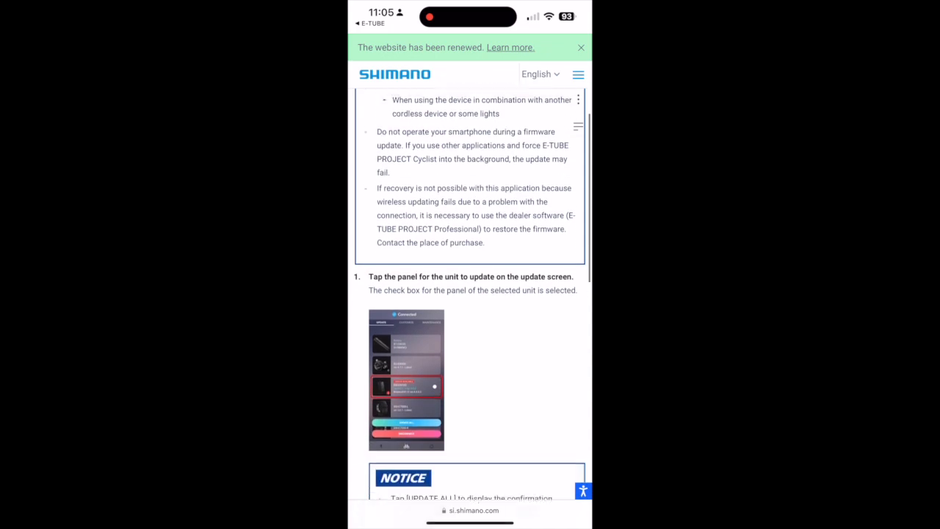
{"action": "scroll", "scroll_direction": "down", "scroll_amount": 3}
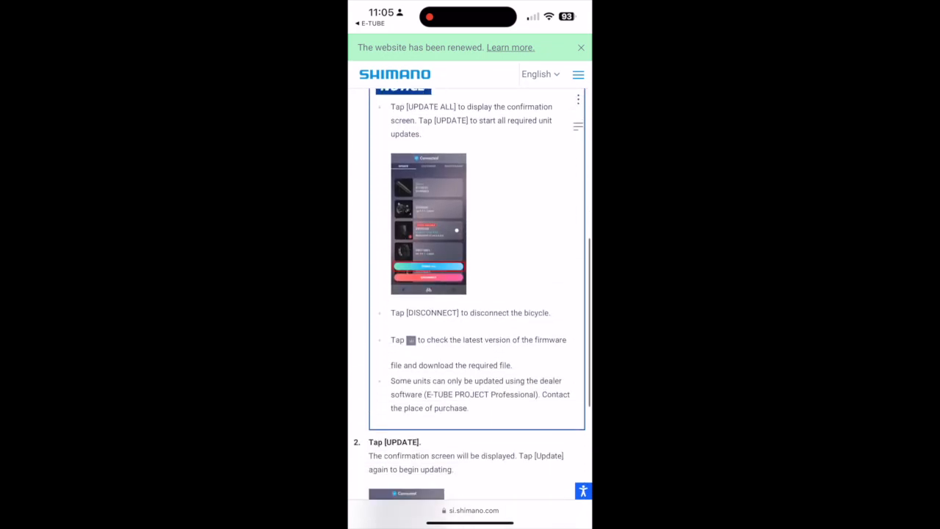
{"action": "scroll", "scroll_direction": "down", "scroll_amount": 3}
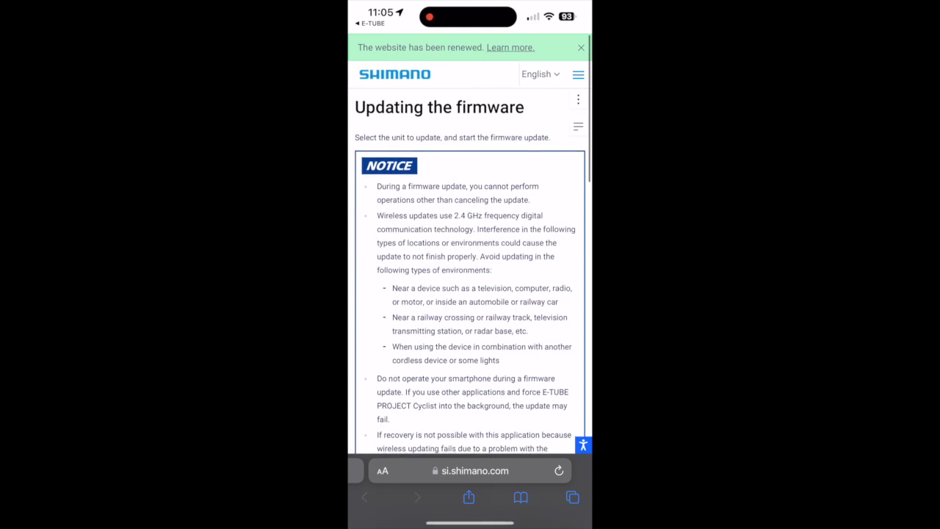
{"action": "scroll", "scroll_direction": "down", "scroll_amount": 3}
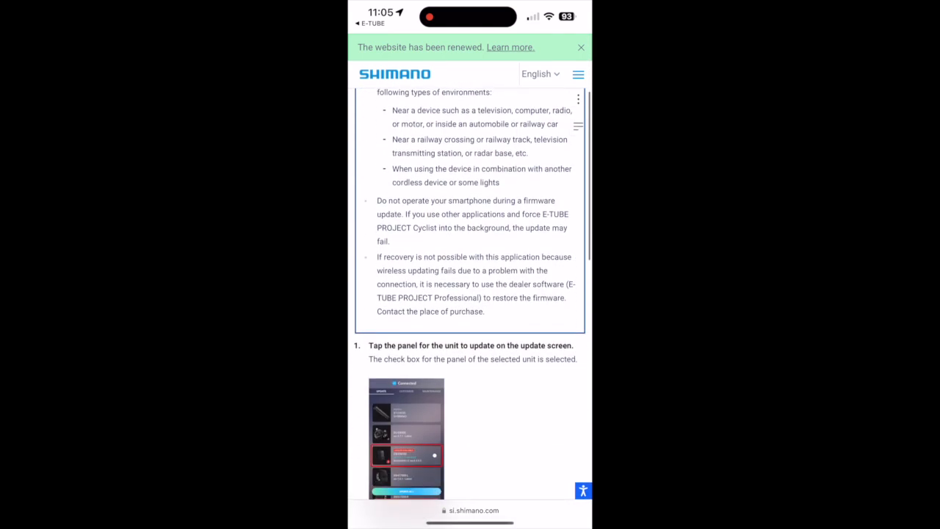
{"action": "scroll", "scroll_direction": "down", "scroll_amount": 3}
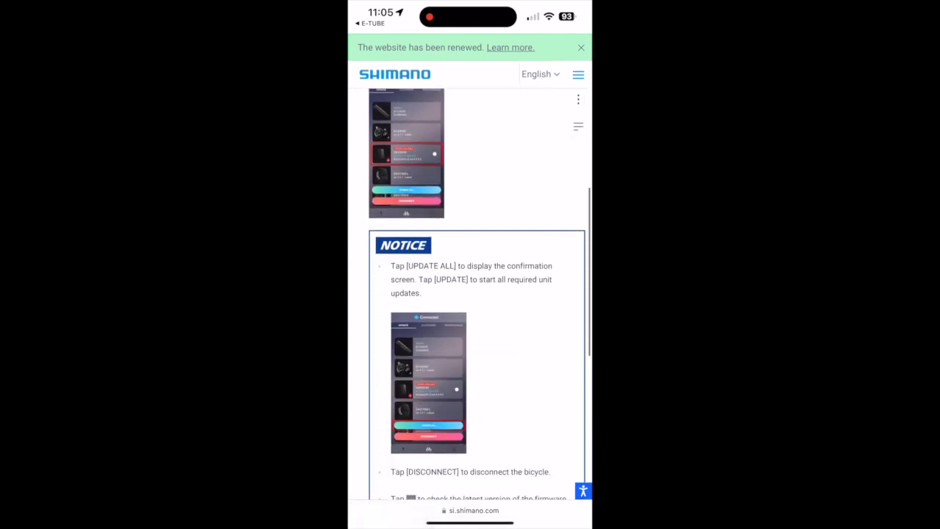
{"action": "scroll", "scroll_direction": "down", "scroll_amount": 3}
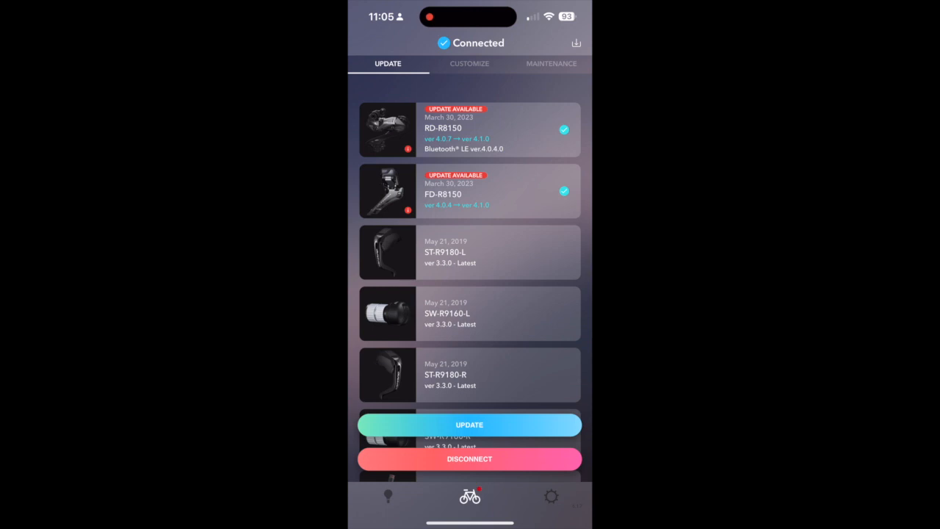
Step: Confirm the firmware update to bring both derailleurs to version 4.1.0
{"action": "left_click", "coordinate": [470, 424]}
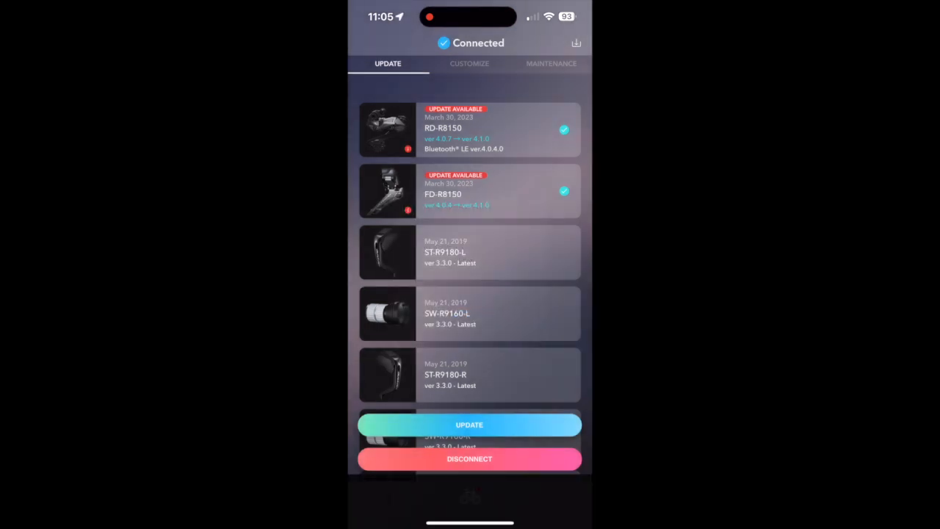
{"action": "left_click", "coordinate": [469, 425]}
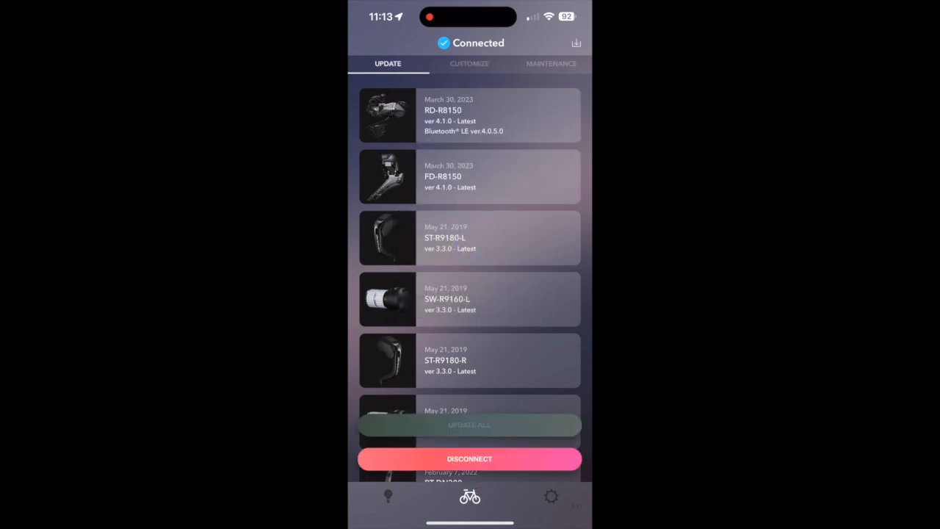
{"action": "scroll", "scroll_direction": "down", "scroll_amount": 3}
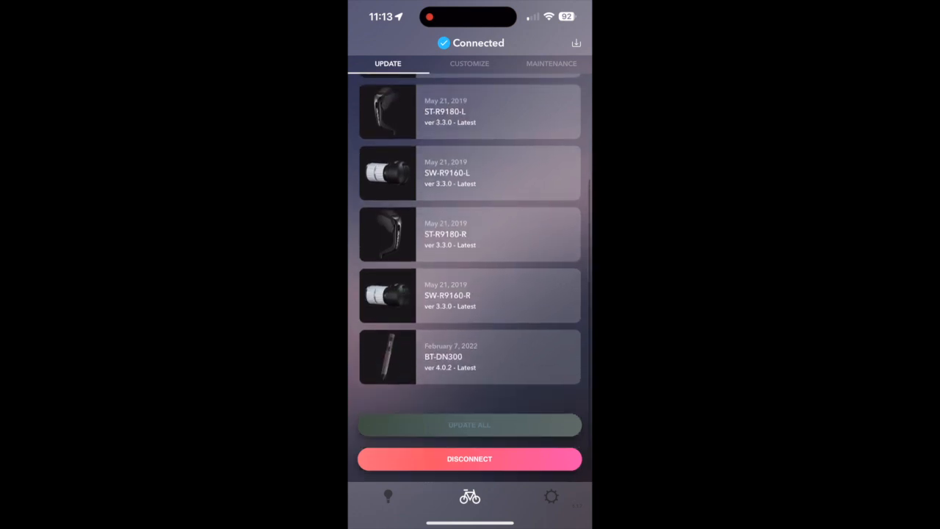
{"action": "scroll", "scroll_direction": "down", "scroll_amount": 3}
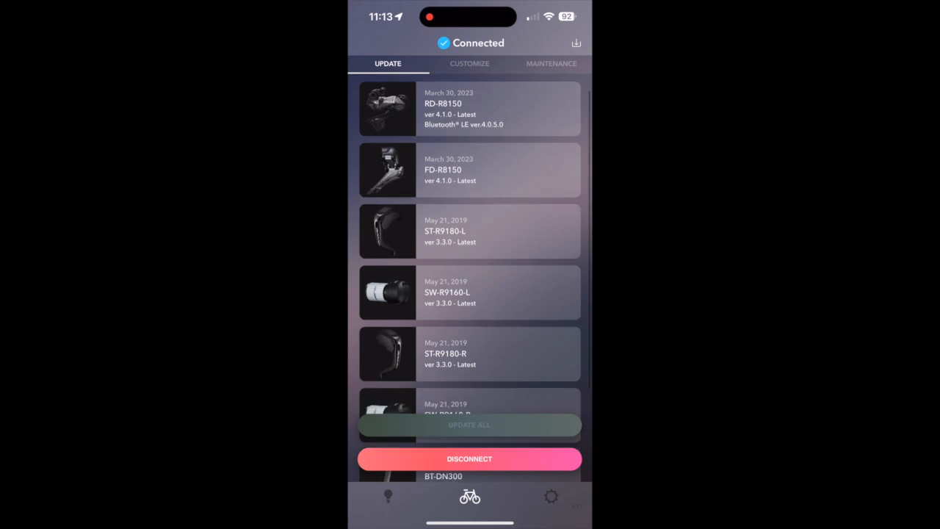
{"action": "scroll", "scroll_direction": "down", "scroll_amount": 3}
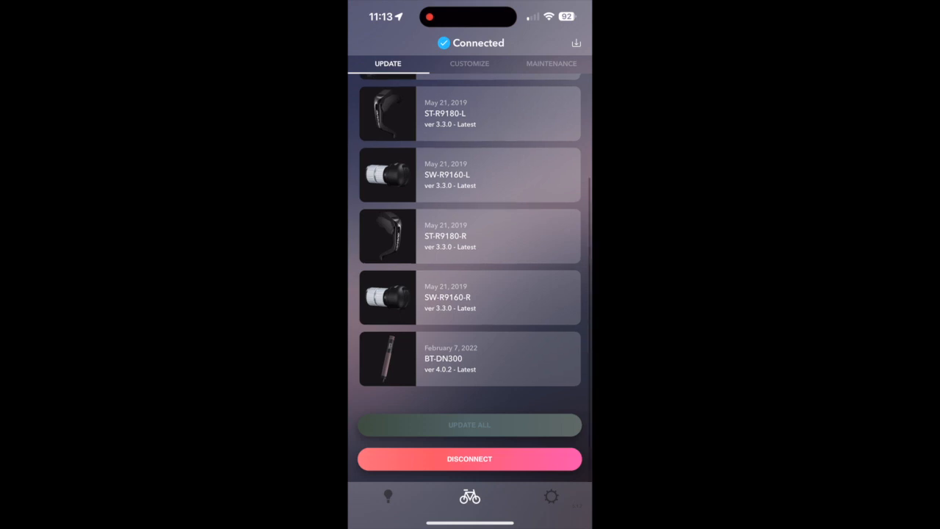
{"action": "scroll", "scroll_direction": "down", "scroll_amount": 3}
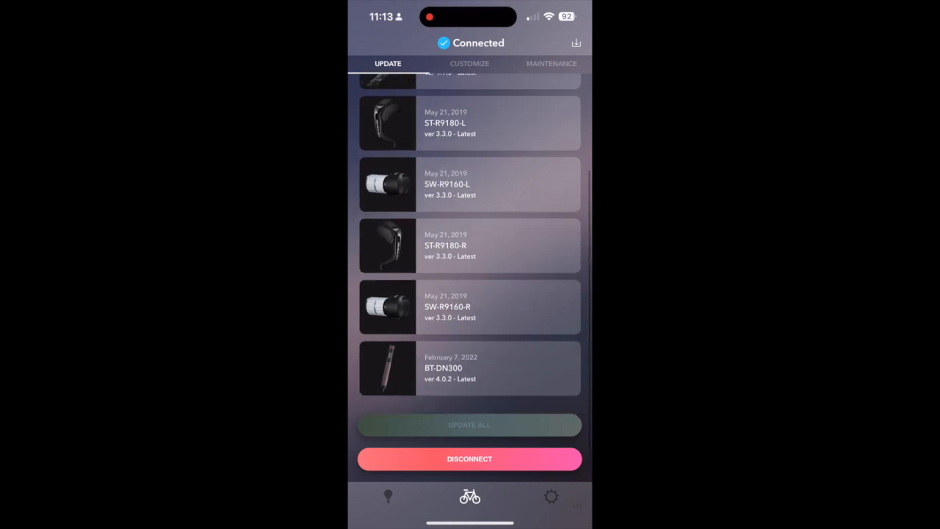